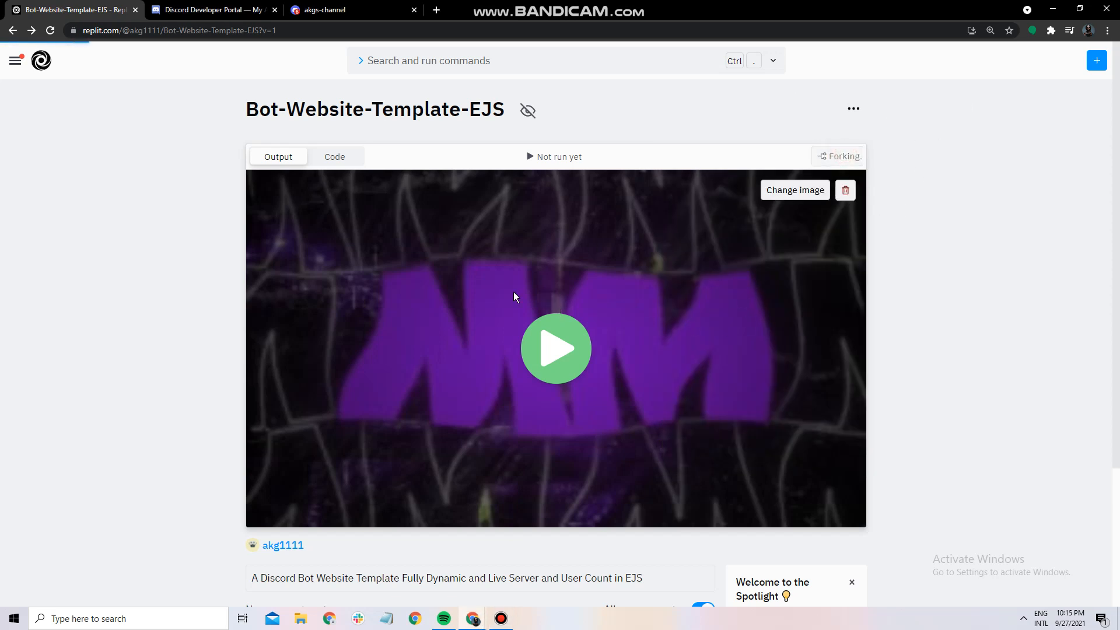
Step: Fork the Bot-Website-Template-EJS repl into your own workspace
{"action": "left_click", "coordinate": [556, 349]}
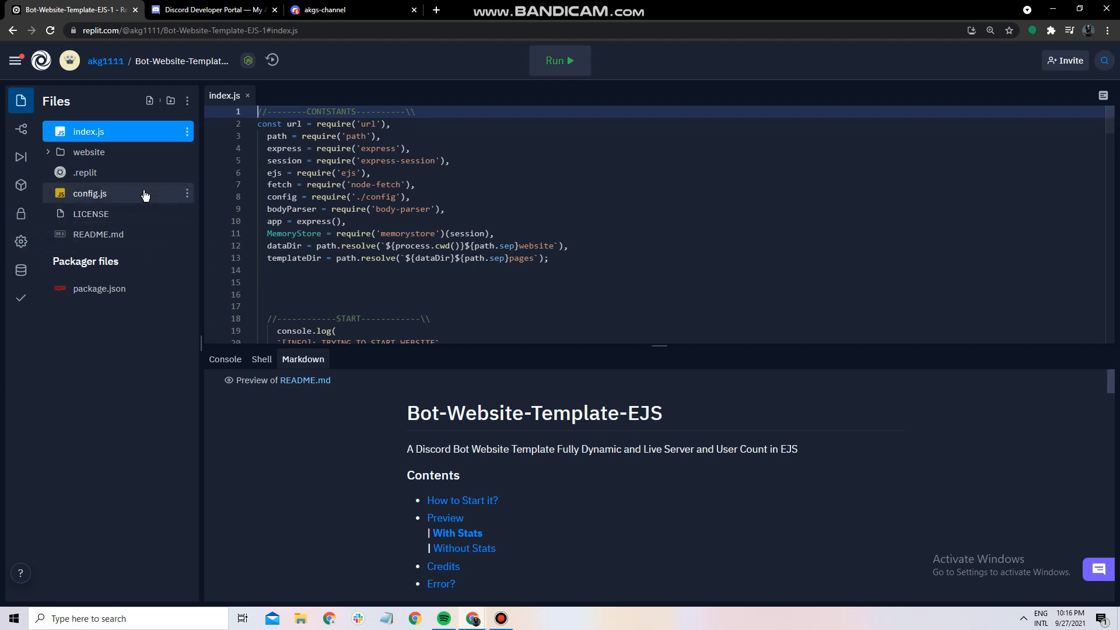
{"action": "left_click", "coordinate": [89, 193]}
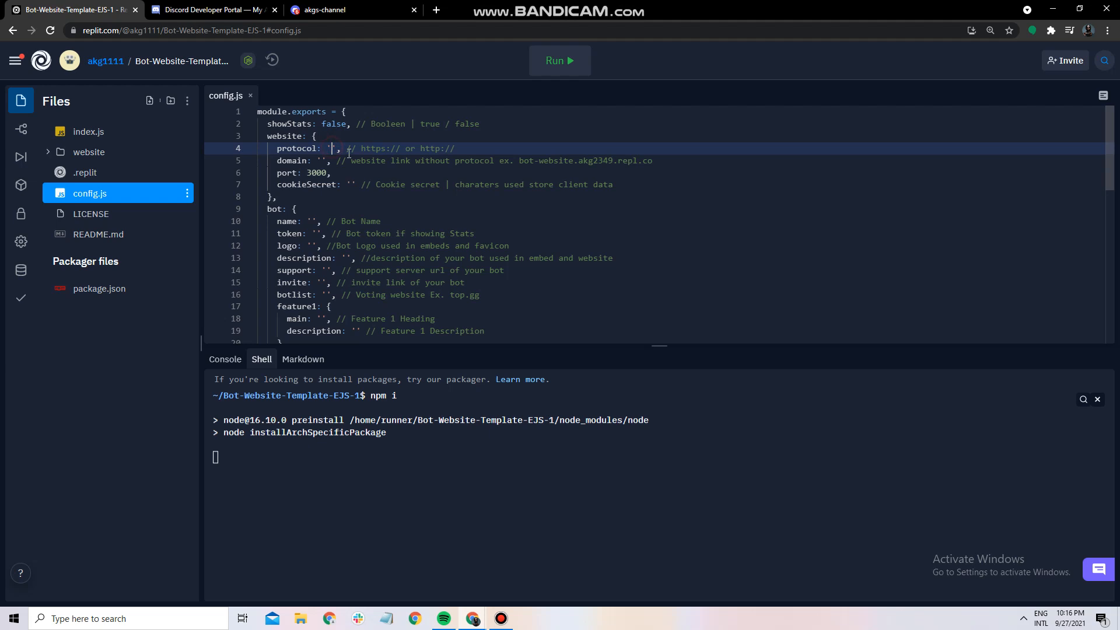
{"action": "type", "text": "https://"}
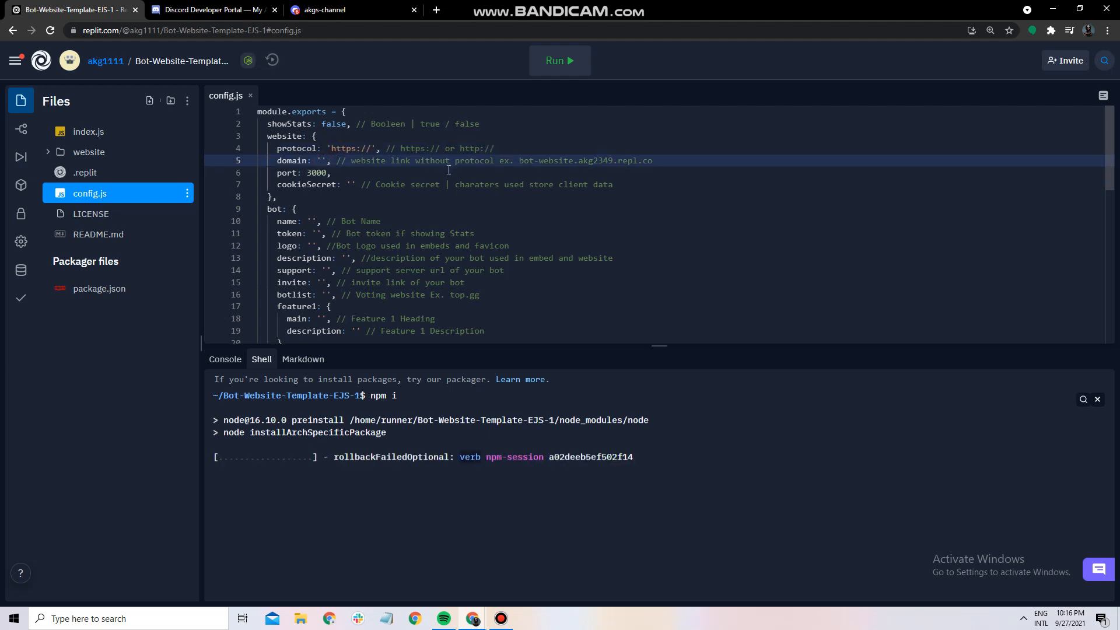
{"action": "type", "text": "replname."}
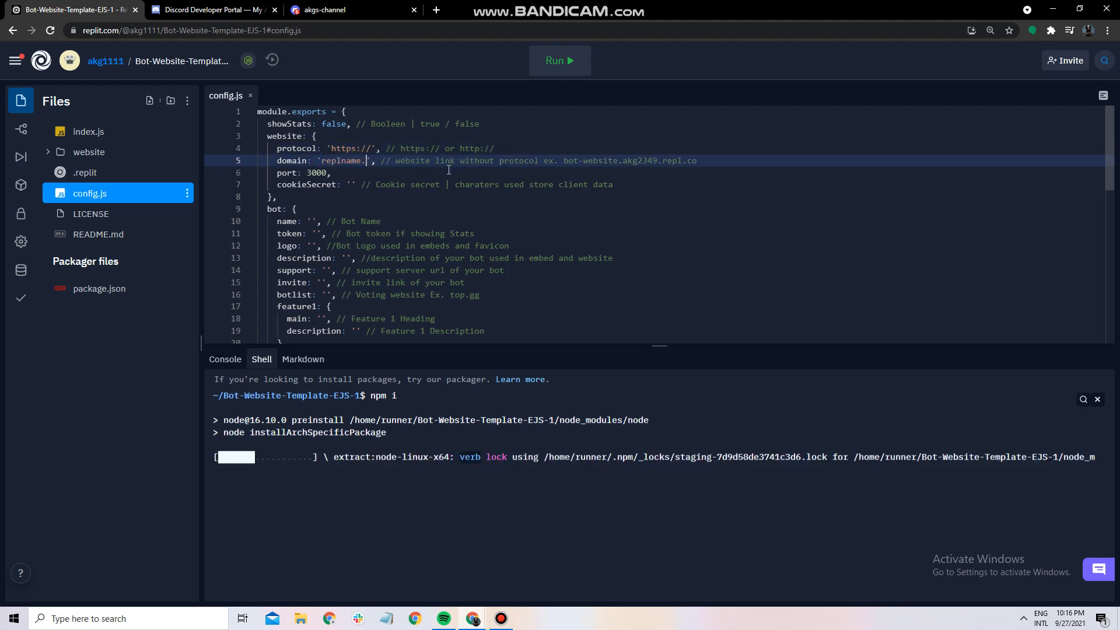
{"action": "type", "text": "accountname"}
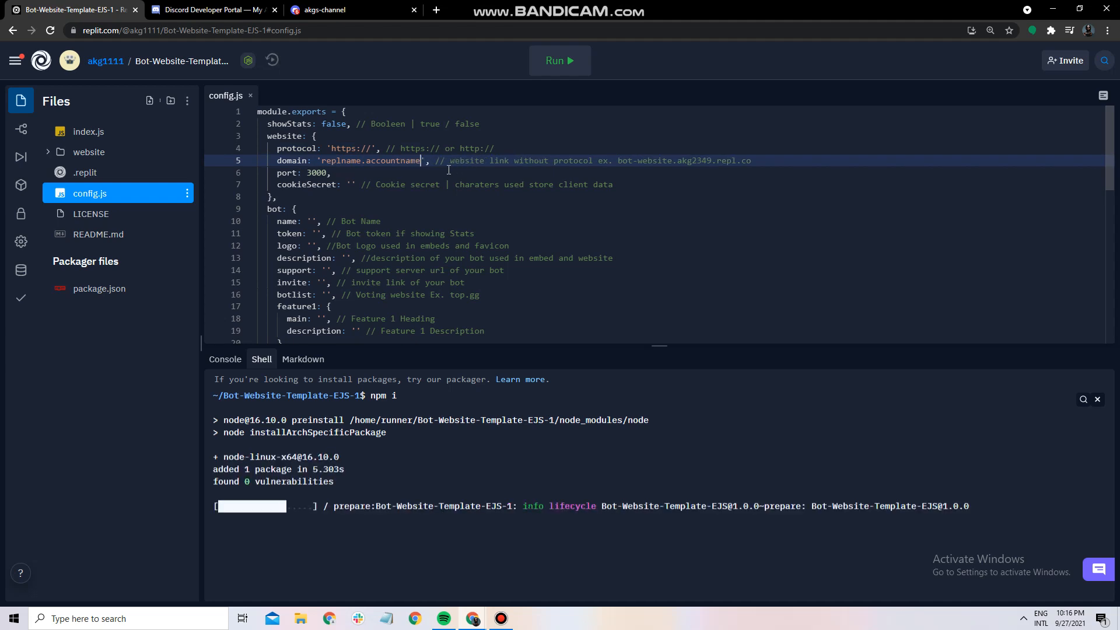
{"action": "type", "text": ".repl.co"}
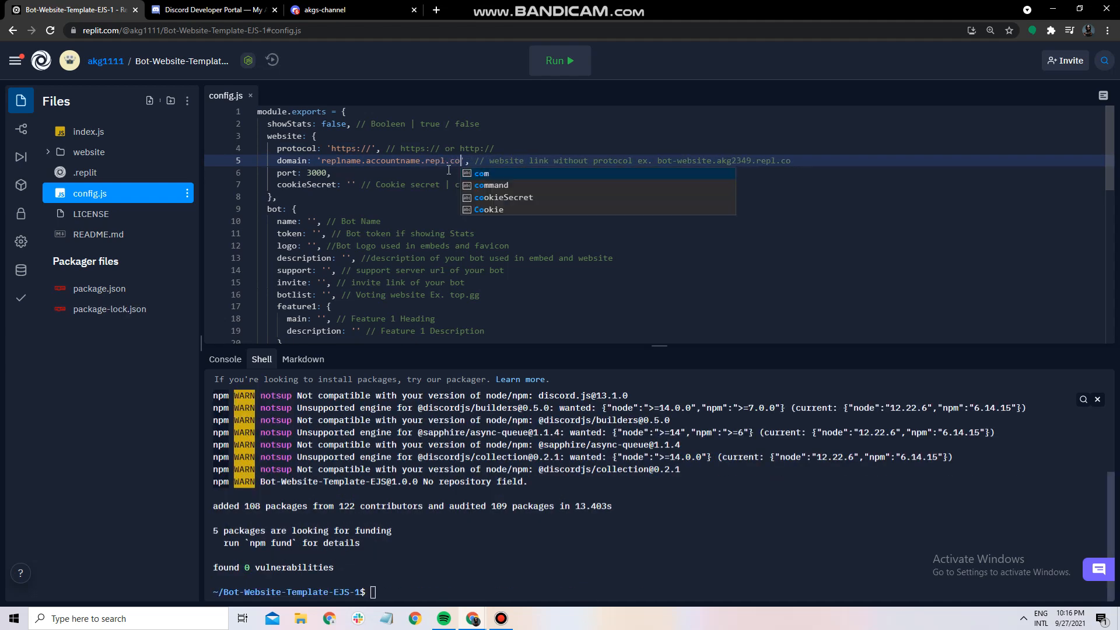
Step: Give config.js a cookie secret and the bot name 'Ur bot name here'
{"action": "left_click", "coordinate": [225, 359]}
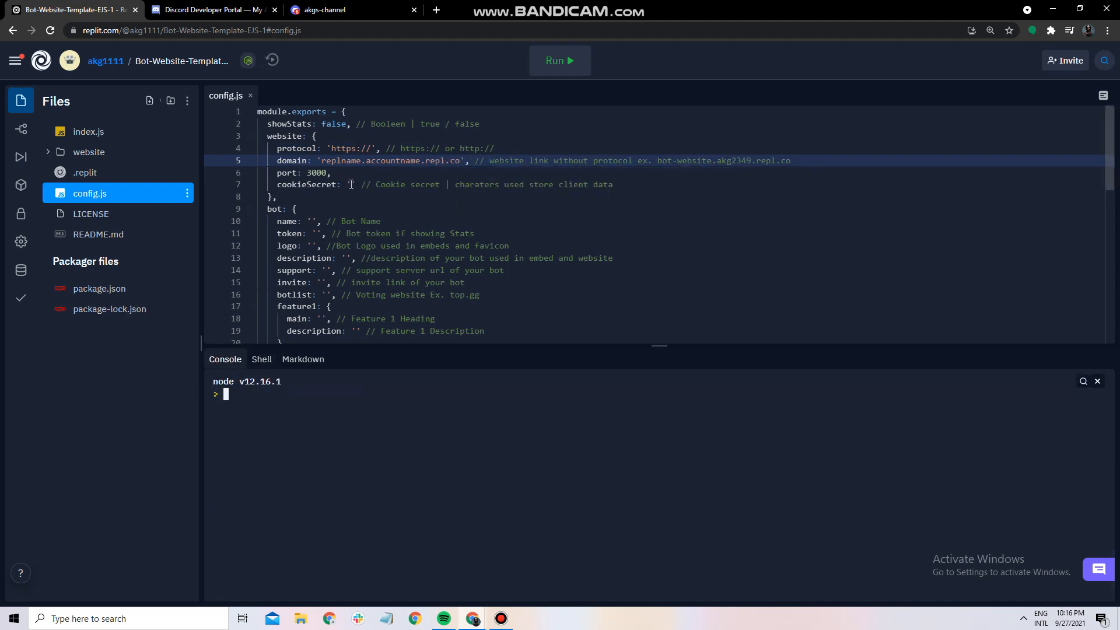
{"action": "type", "text": "anythinghere'"}
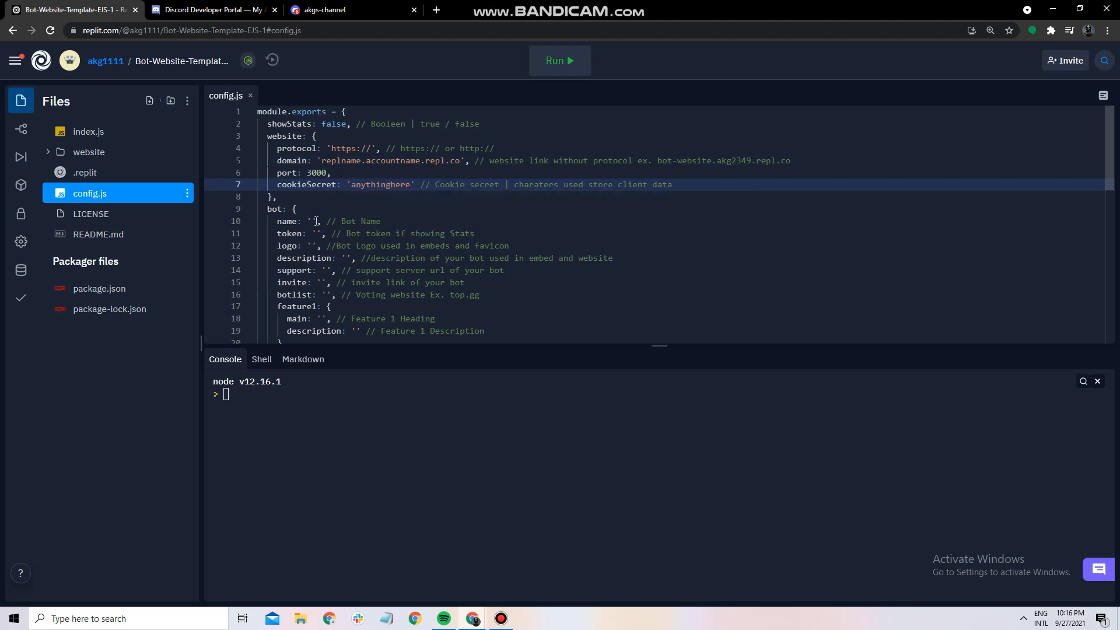
{"action": "left_click", "coordinate": [313, 220]}
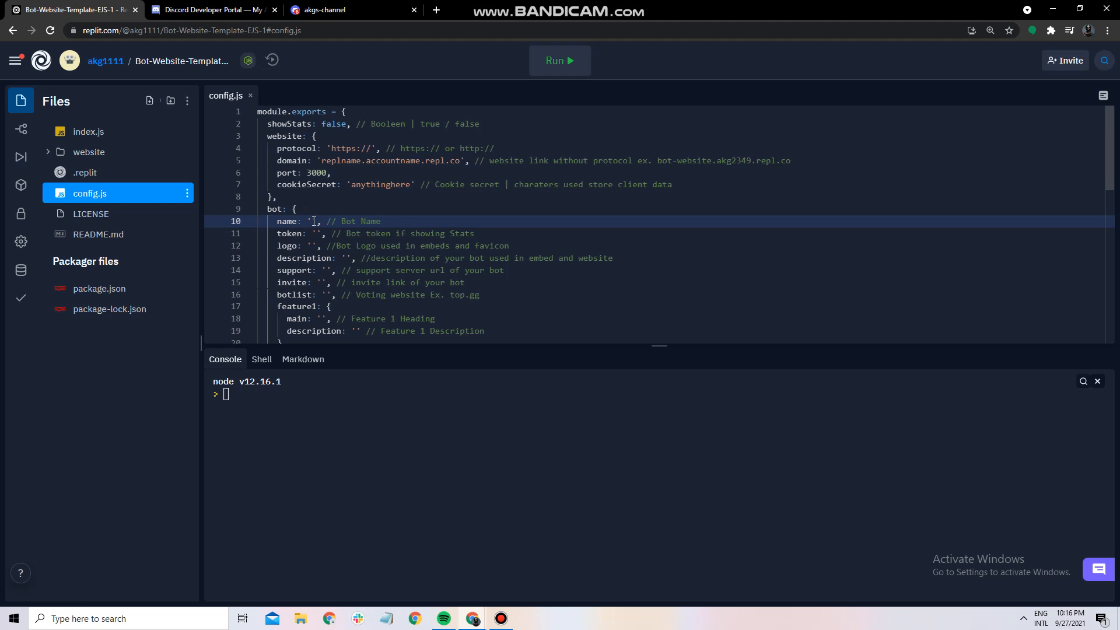
{"action": "type", "text": "U"}
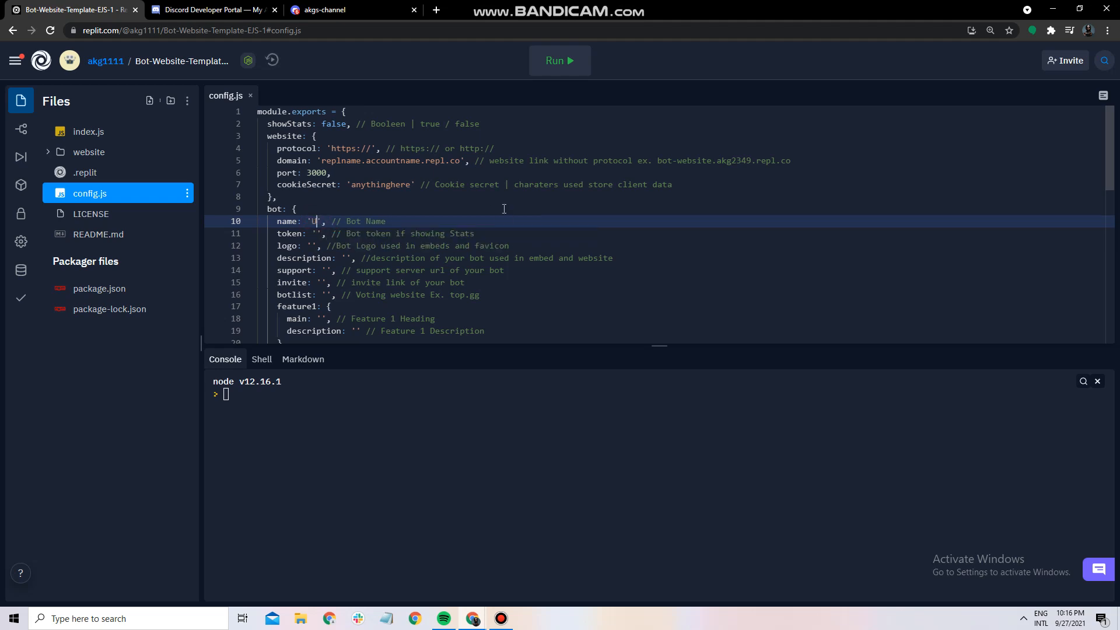
{"action": "type", "text": "Ur bot name here"}
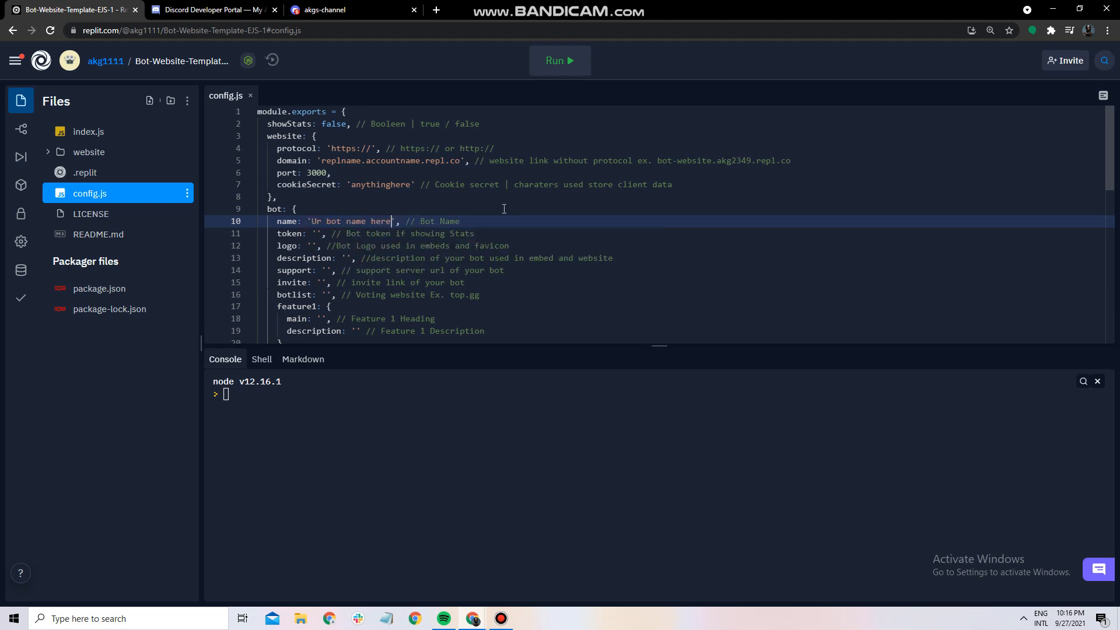
{"action": "left_click", "coordinate": [210, 9]}
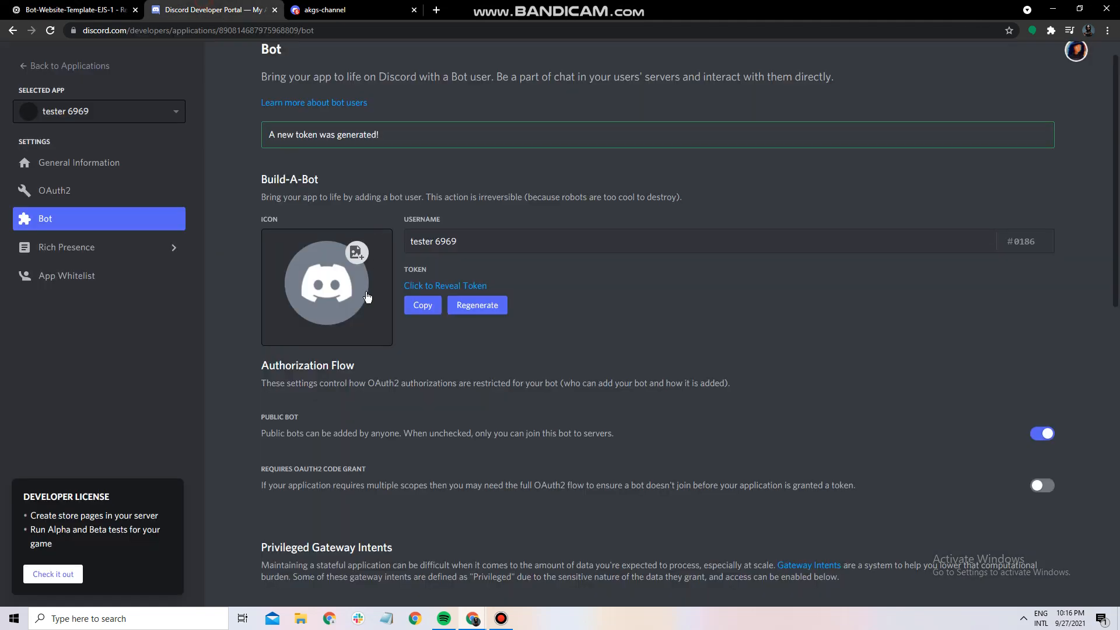
Step: Add the Discord bot token, a Discord image logo link and a description to config.js
{"action": "left_click", "coordinate": [72, 9]}
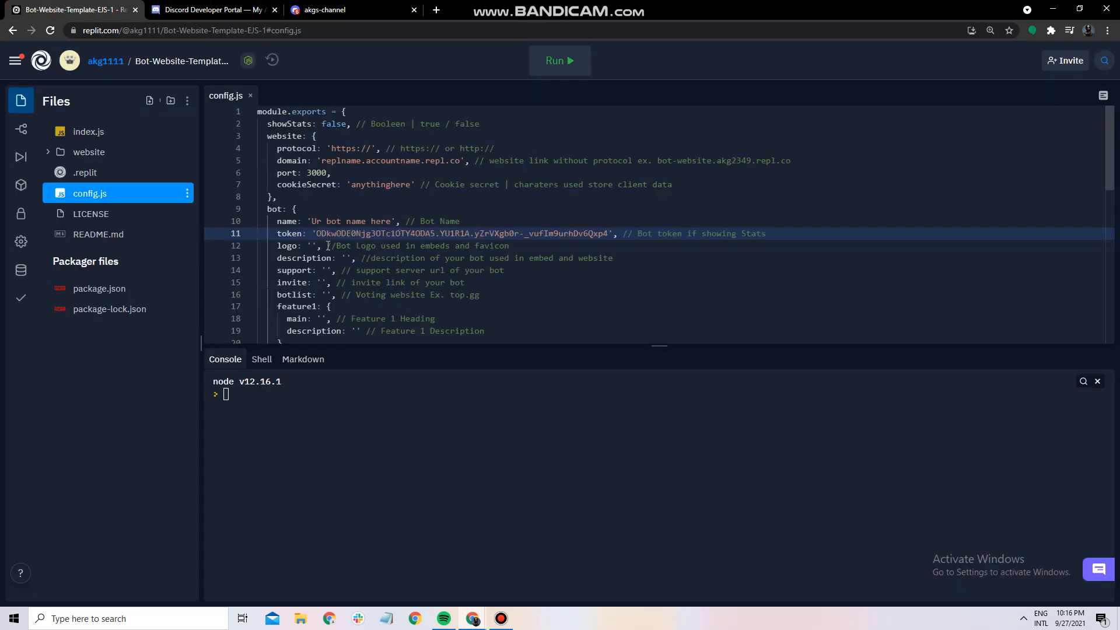
{"action": "left_click", "coordinate": [350, 10]}
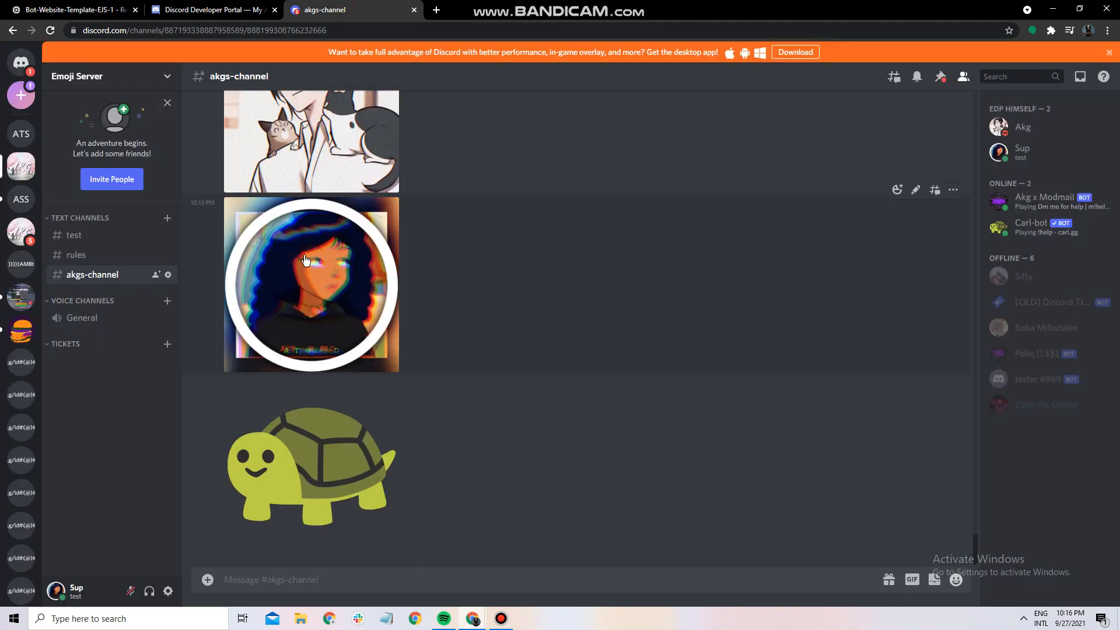
{"action": "left_click", "coordinate": [311, 141]}
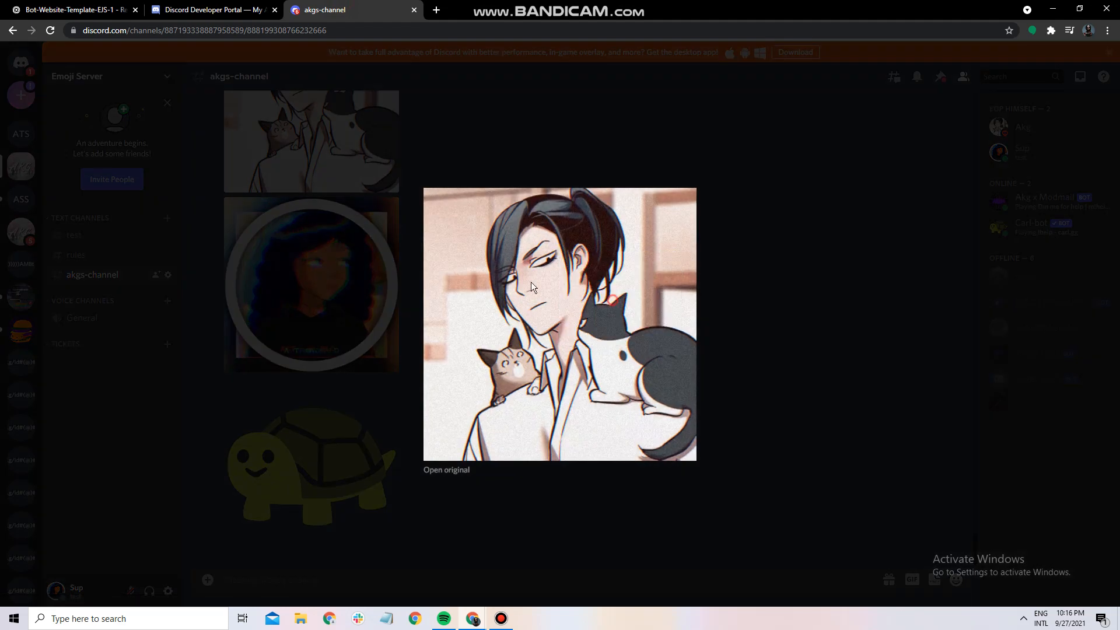
{"action": "left_click", "coordinate": [68, 10]}
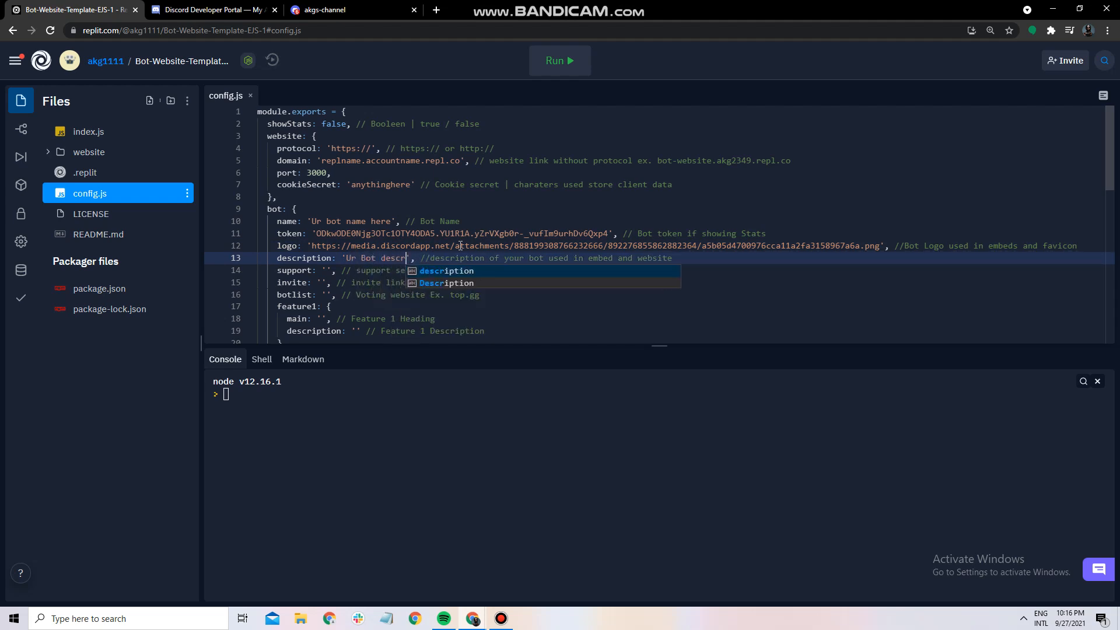
{"action": "type", "text": "iption"}
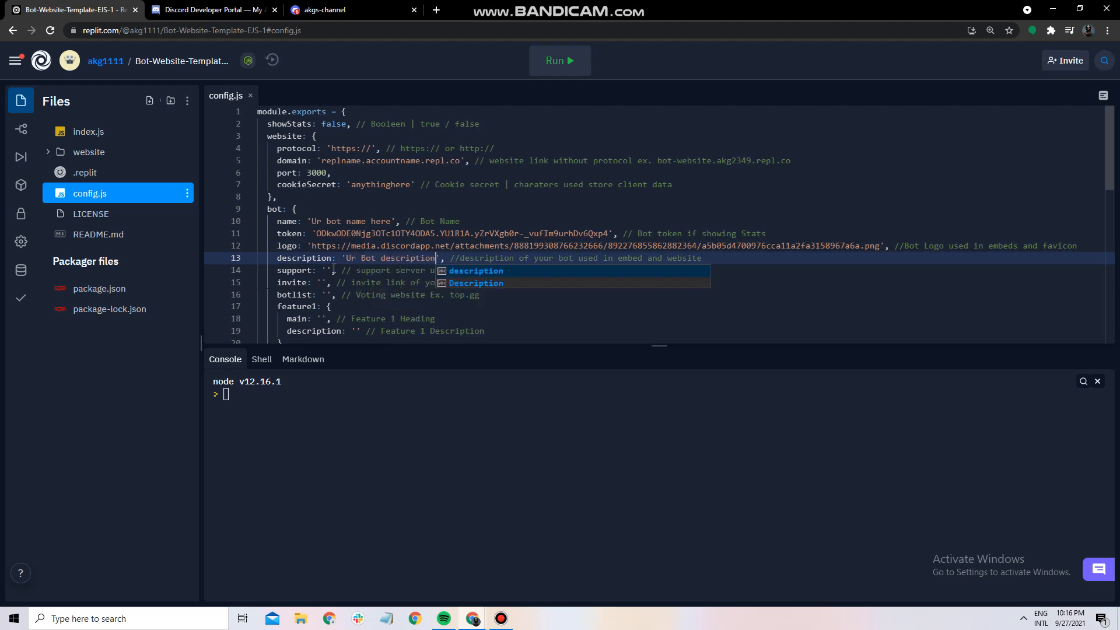
Step: Add the support server invite and an OAuth2 bot-scope invite URL to config.js
{"action": "left_click", "coordinate": [350, 10]}
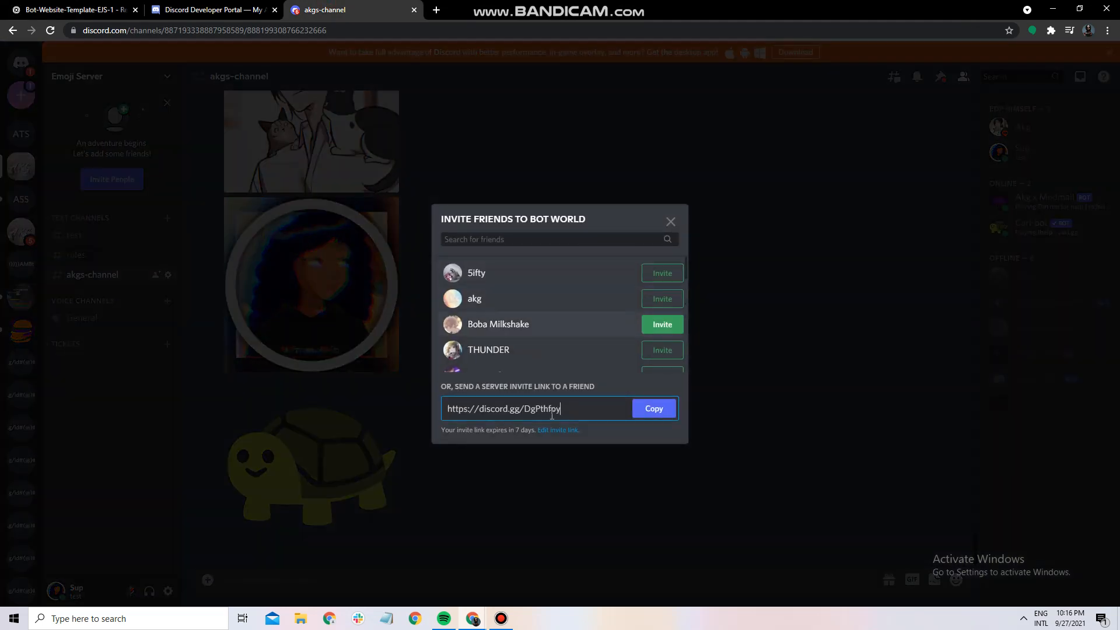
{"action": "left_click", "coordinate": [67, 9]}
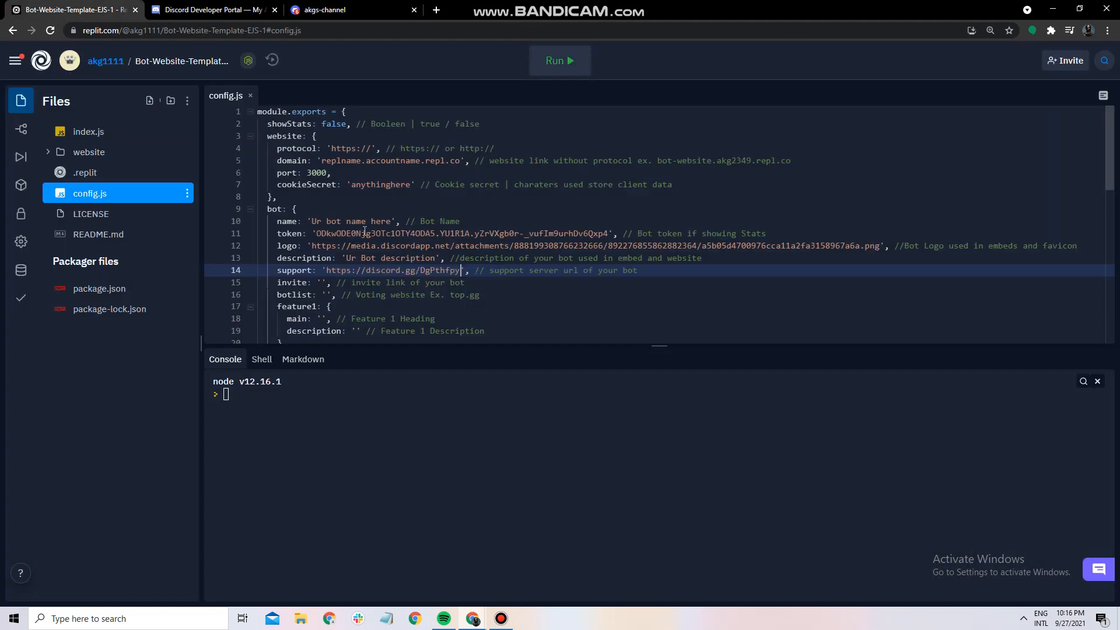
{"action": "left_click", "coordinate": [211, 9]}
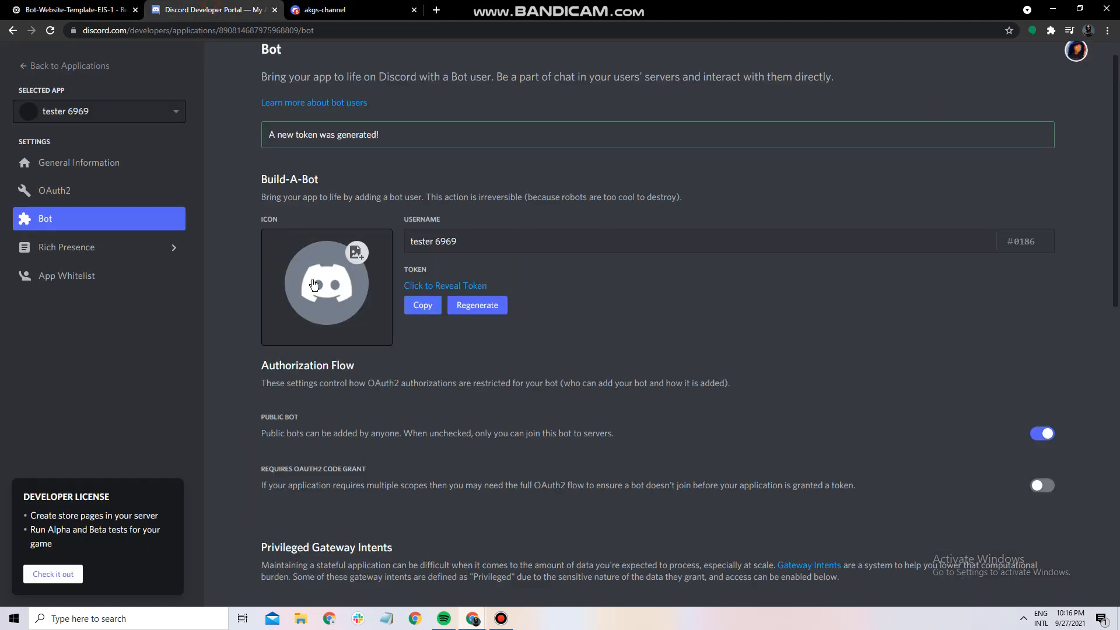
{"action": "left_click", "coordinate": [54, 190]}
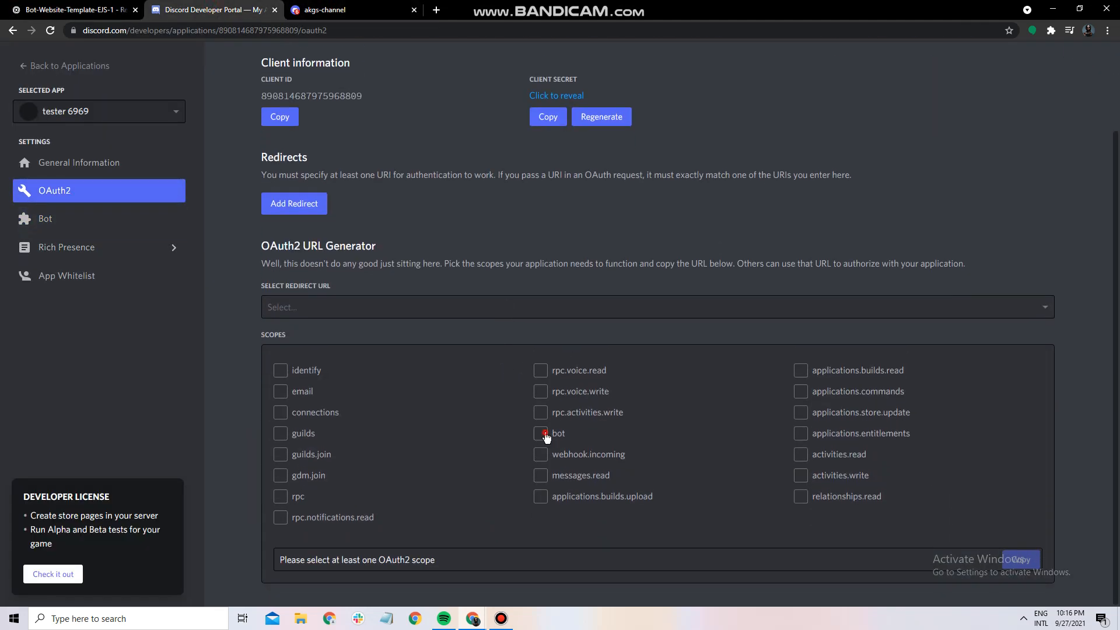
{"action": "left_click", "coordinate": [539, 433]}
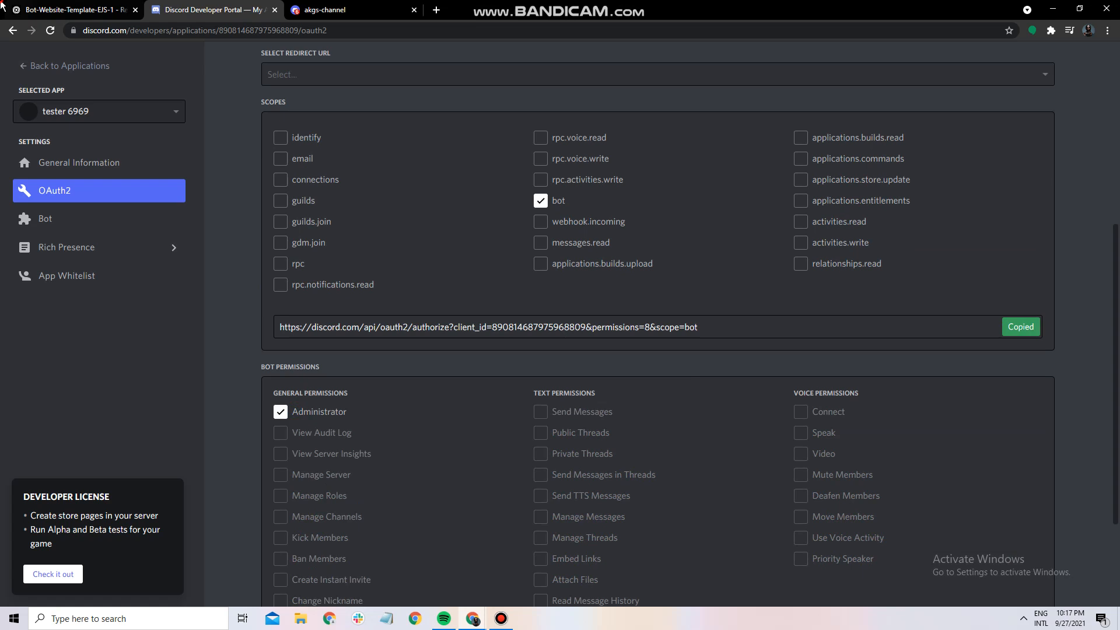
{"action": "left_click", "coordinate": [68, 10]}
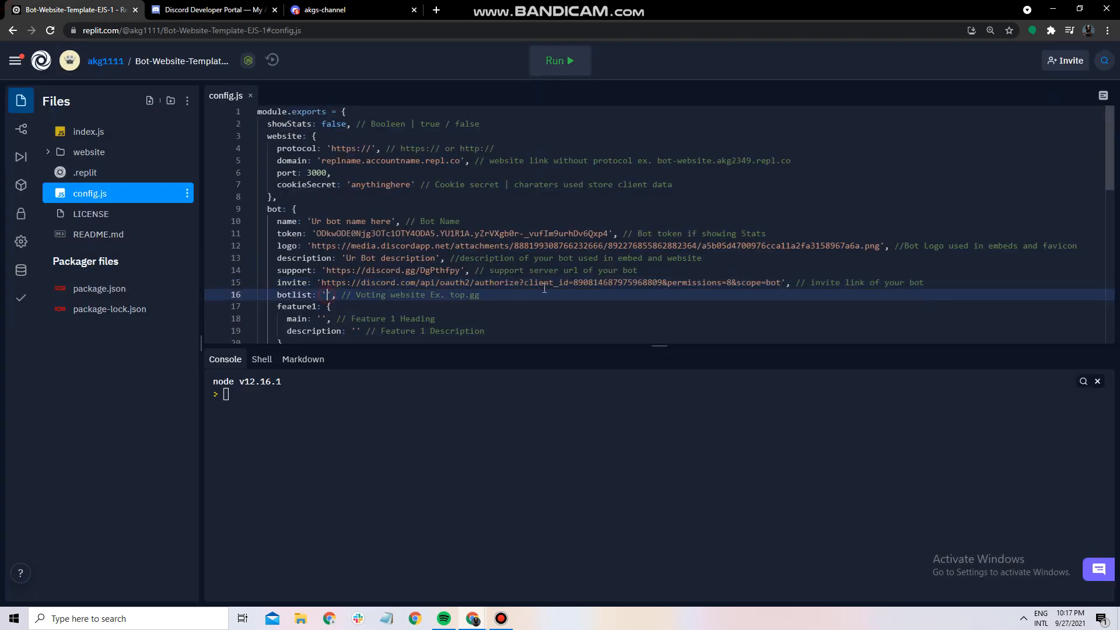
Step: Fill feature1–3 in config.js with 'feature 1/2/3' headings and 'feature N desc' descriptions
{"action": "type", "text": "top.gg"}
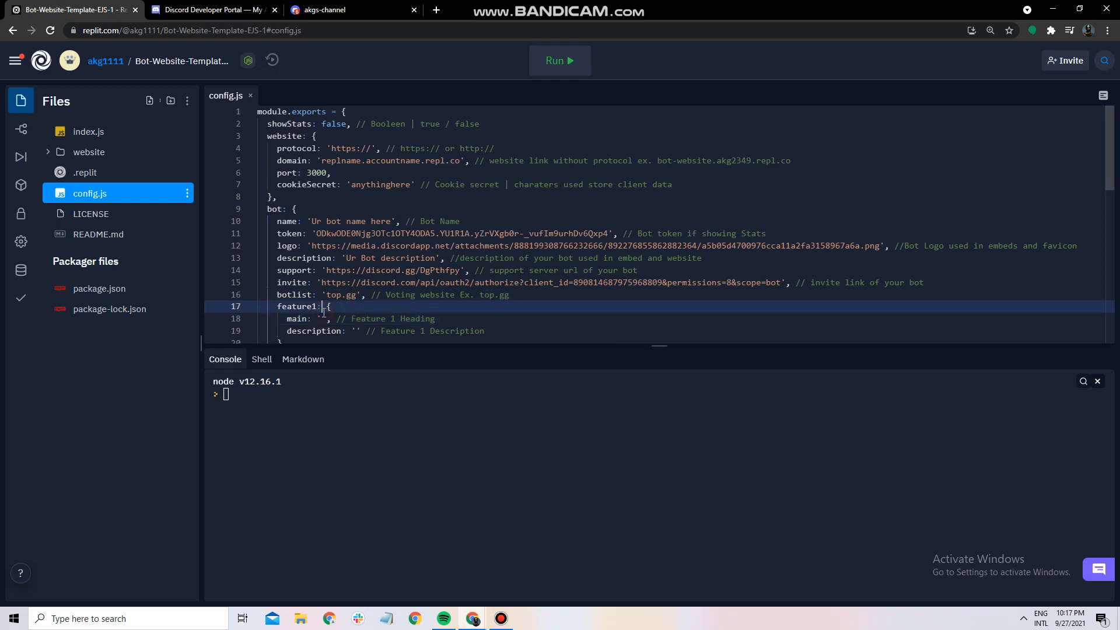
{"action": "type", "text": "feature 1"}
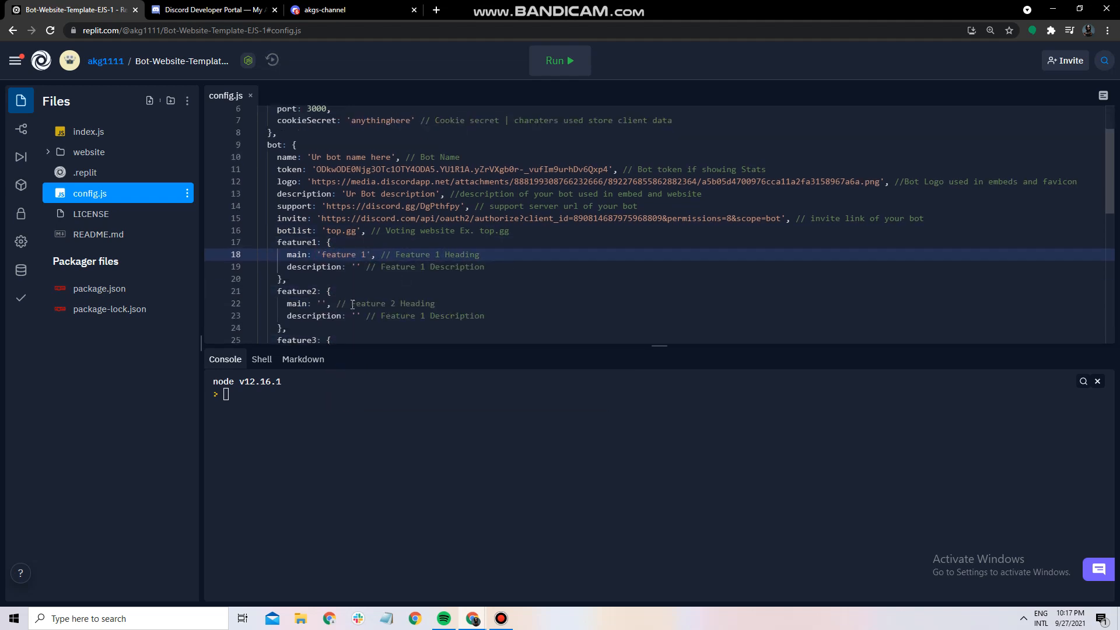
{"action": "type", "text": "feature 1 desc"}
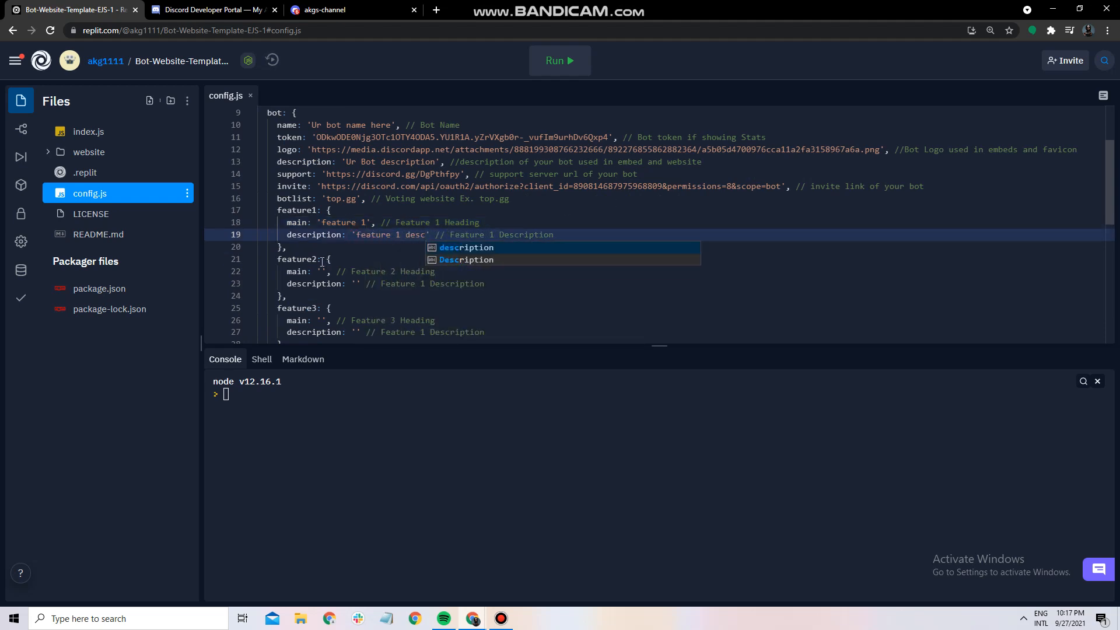
{"action": "type", "text": "feature 2"}
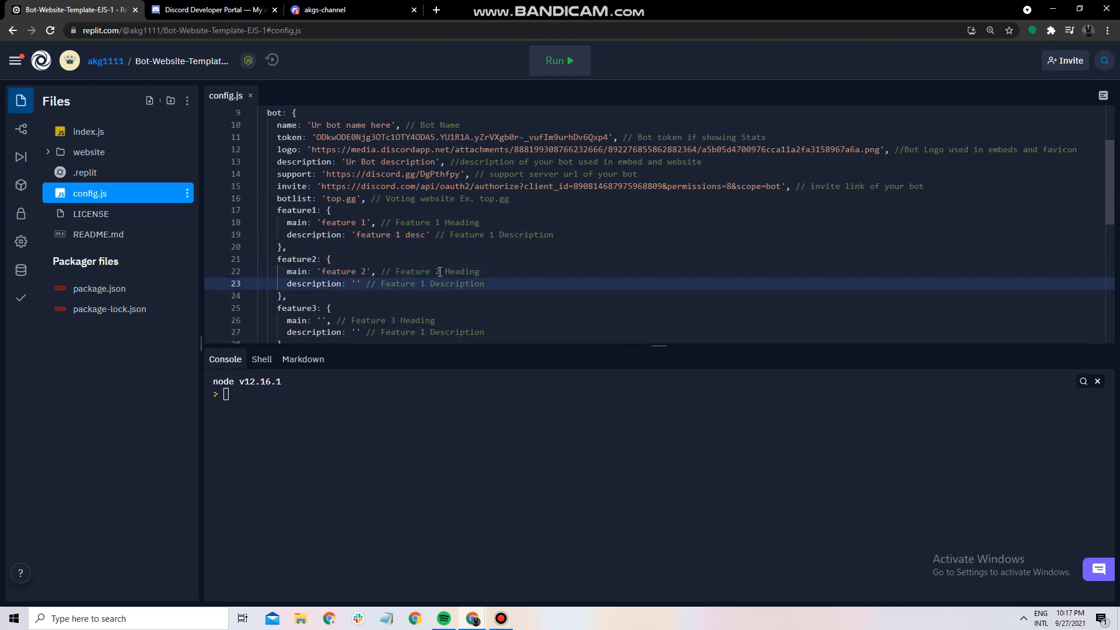
{"action": "type", "text": "feature 2 desc"}
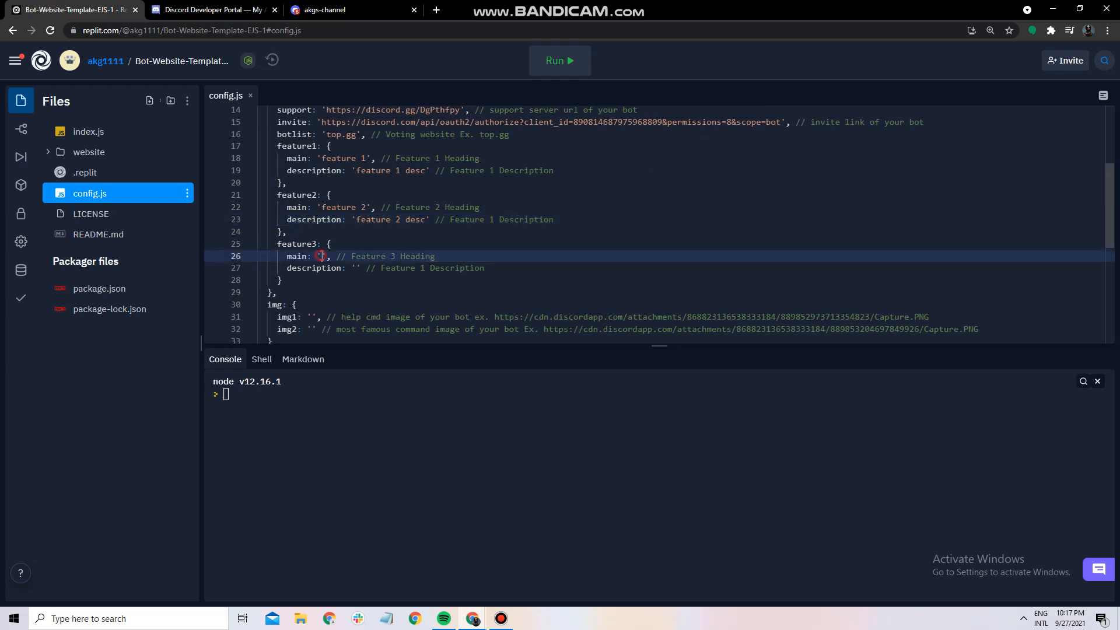
{"action": "type", "text": "feature 3"}
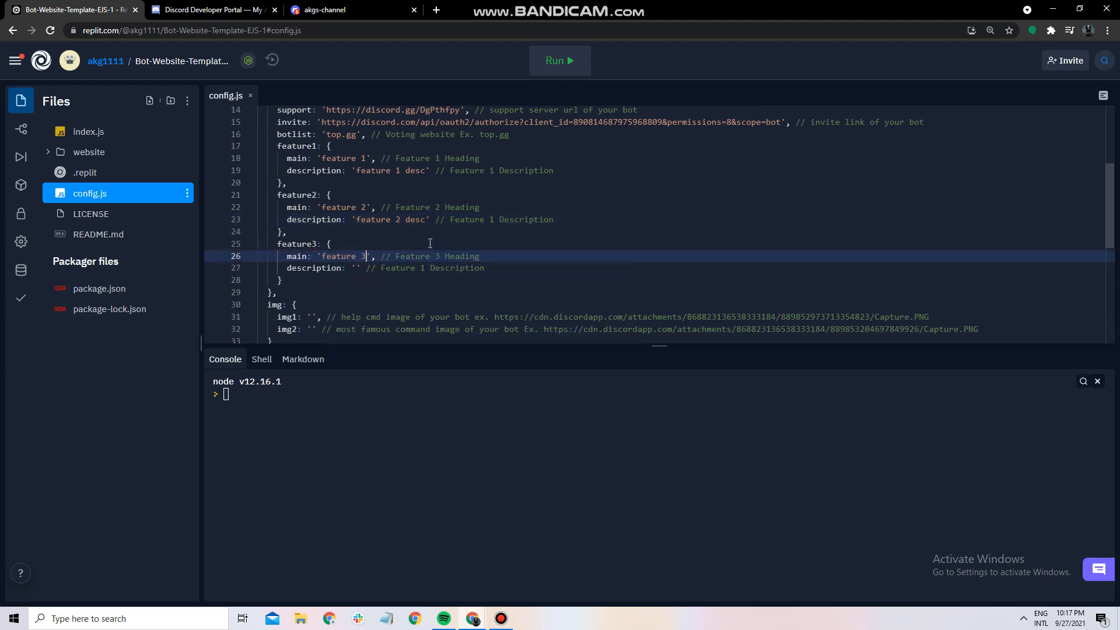
{"action": "type", "text": "feature 3 desc"}
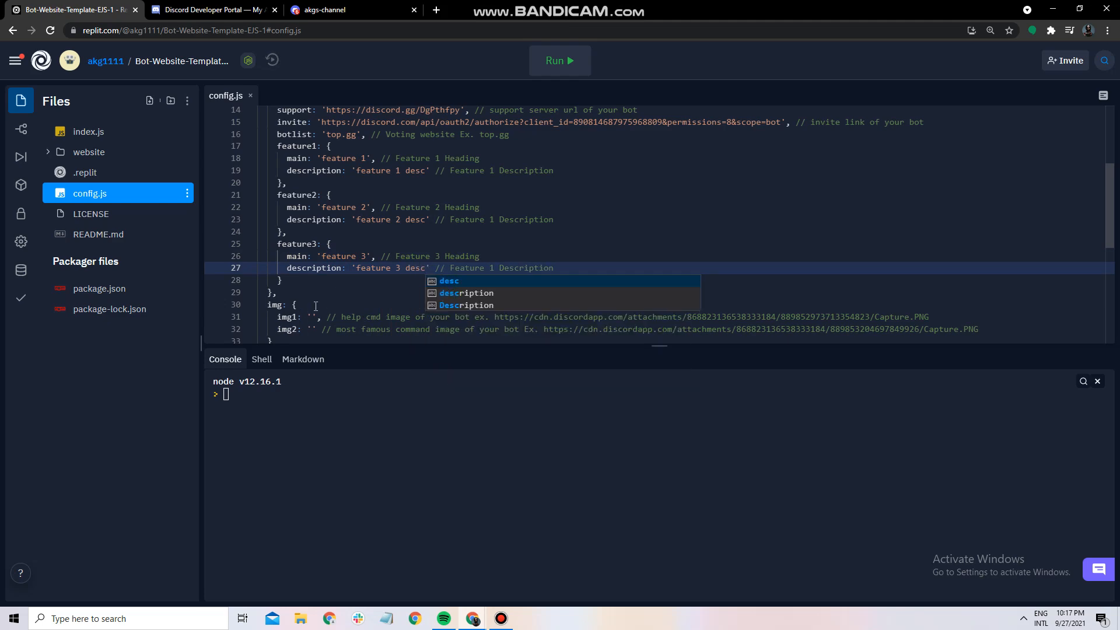
{"action": "left_click", "coordinate": [350, 10]}
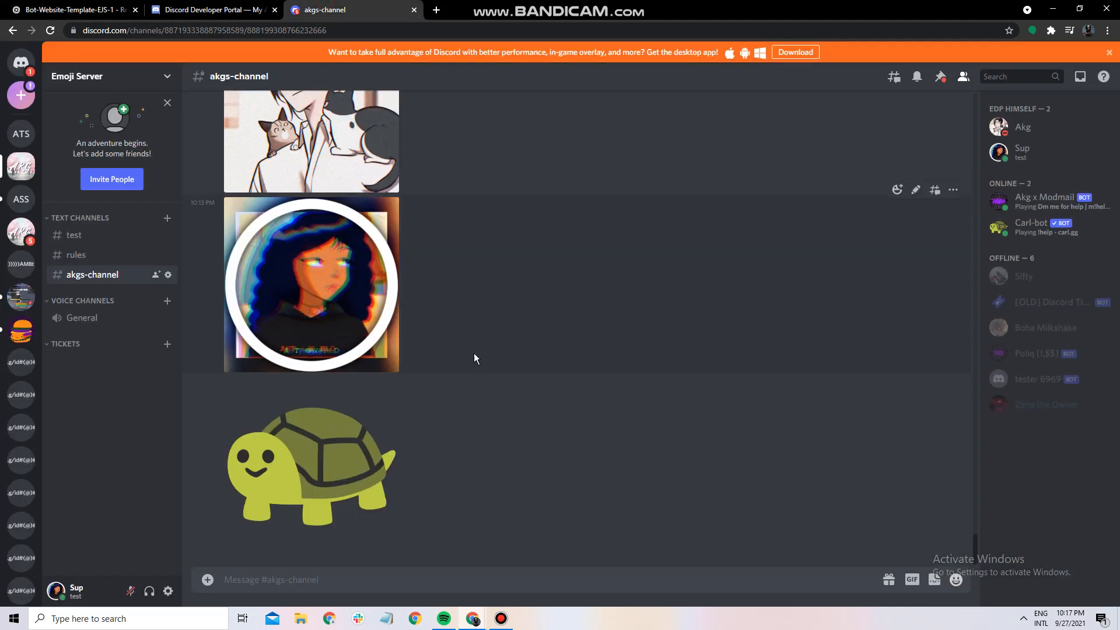
Step: Copy the posted turtle image's Discord link into config.js's img fields
{"action": "right_click", "coordinate": [311, 284]}
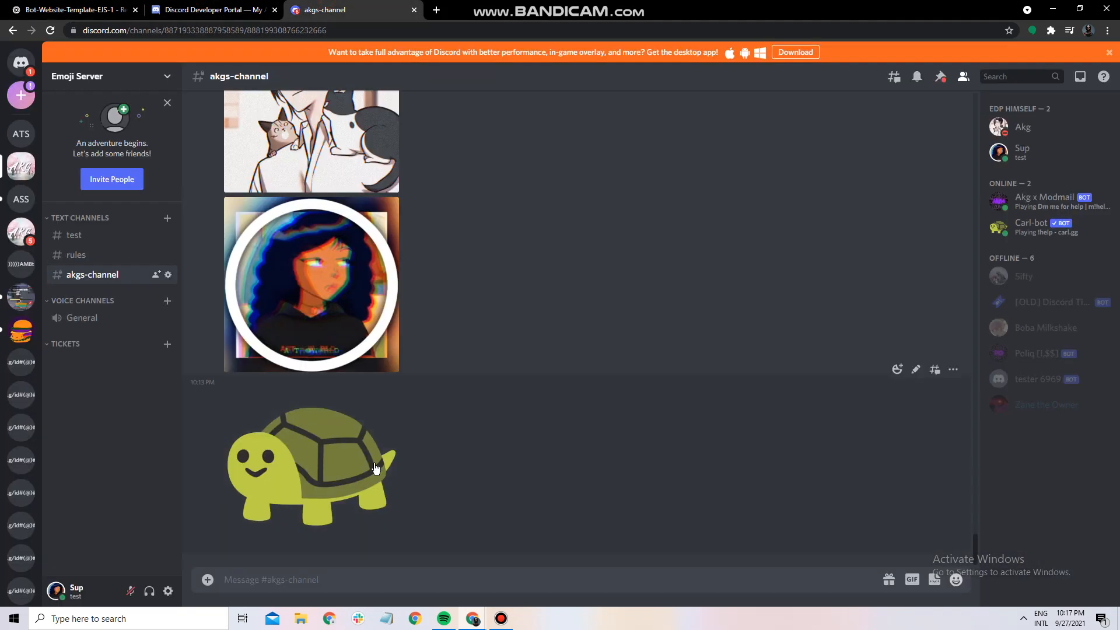
{"action": "left_click", "coordinate": [72, 9]}
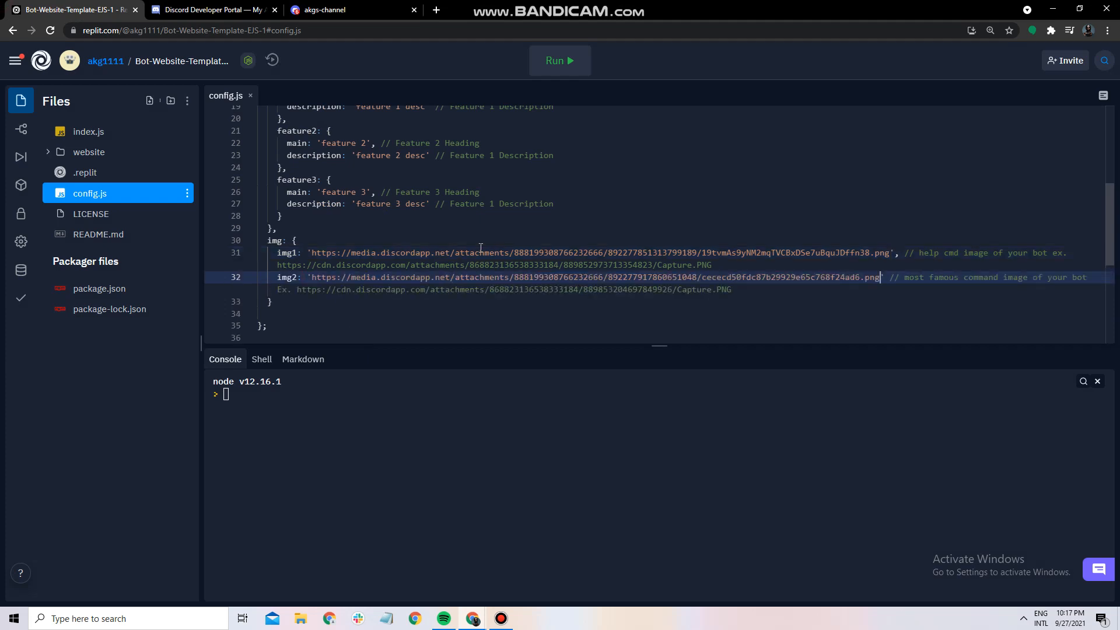
Step: Run the repl, select the live website address, and open a new browser tab
{"action": "left_click", "coordinate": [560, 60]}
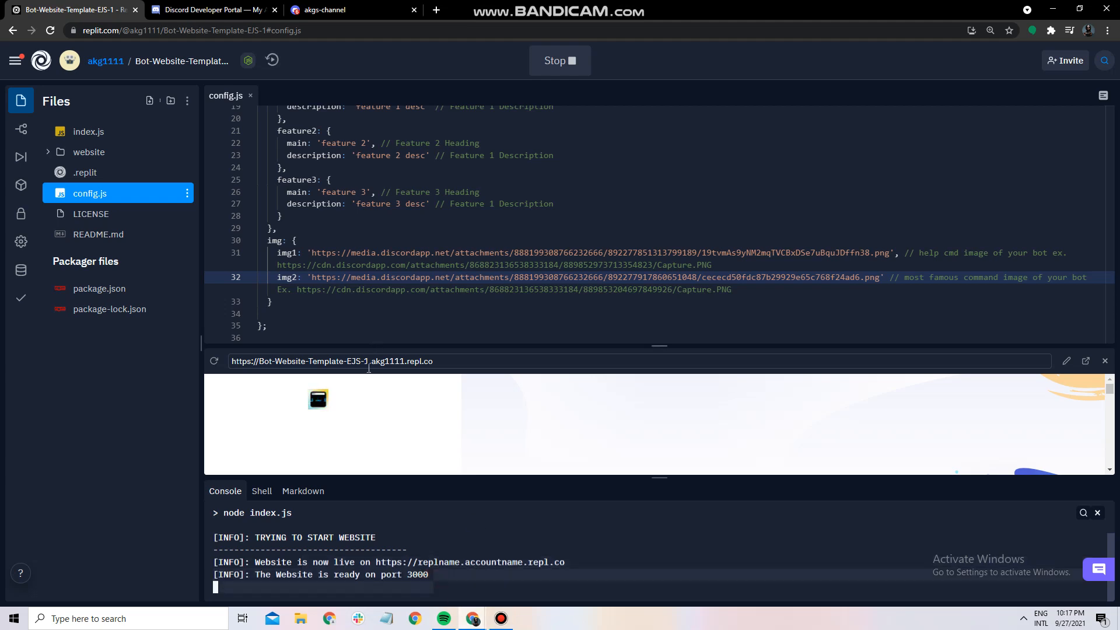
{"action": "triple_click", "coordinate": [332, 360]}
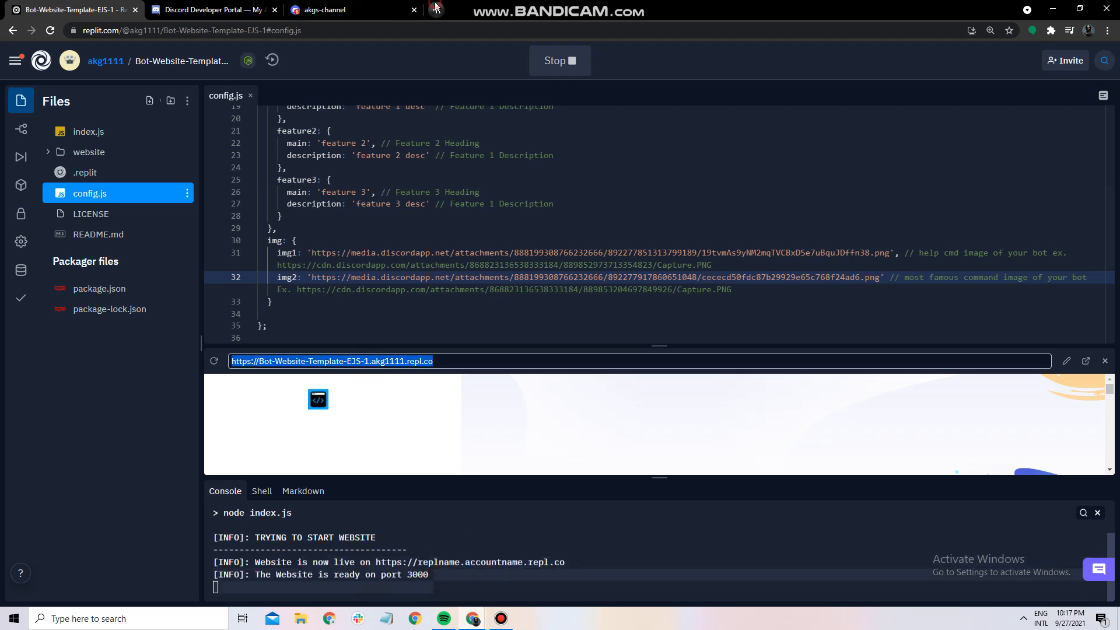
{"action": "left_click", "coordinate": [1086, 360]}
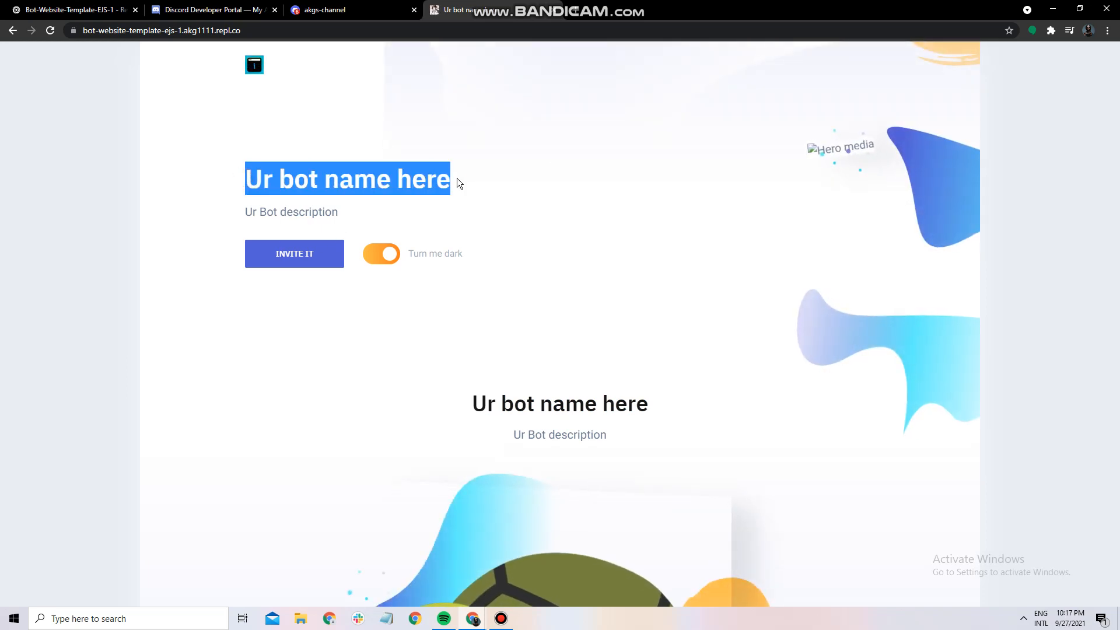
Step: Scroll through the live site's features and turn on its dark mode
{"action": "scroll", "scroll_direction": "down", "scroll_amount": 3}
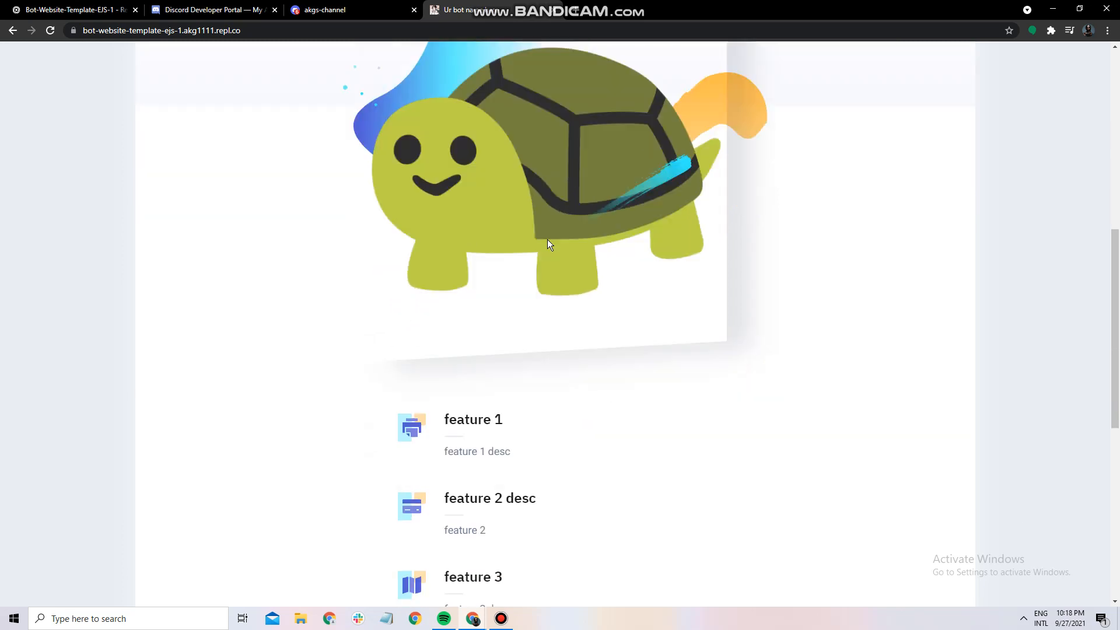
{"action": "scroll", "scroll_direction": "down", "scroll_amount": 3}
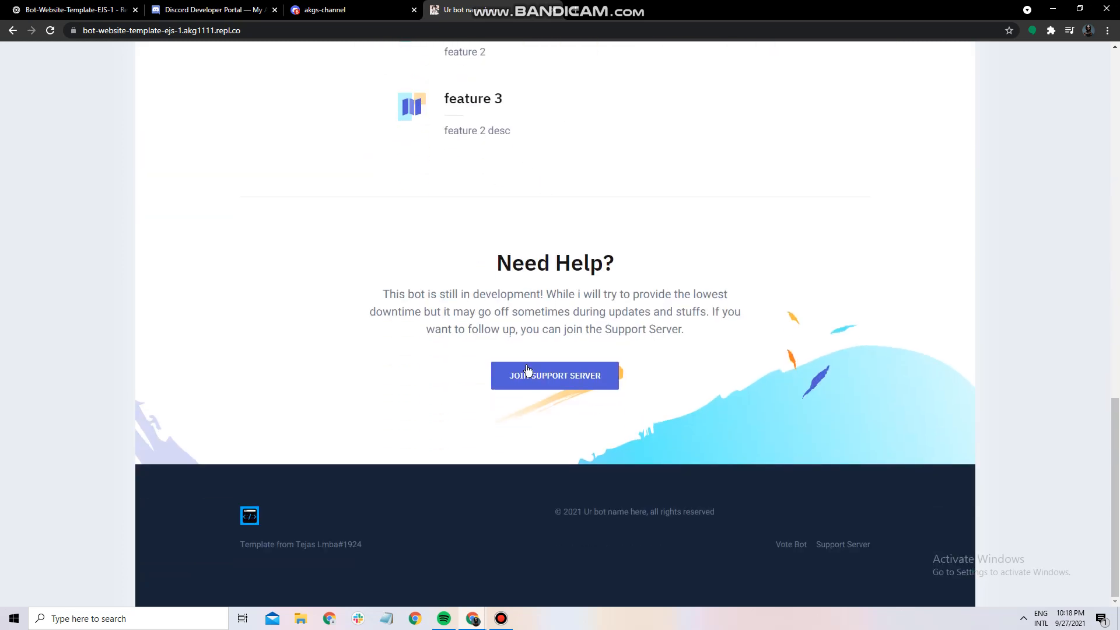
{"action": "scroll", "scroll_direction": "up", "scroll_amount": 3}
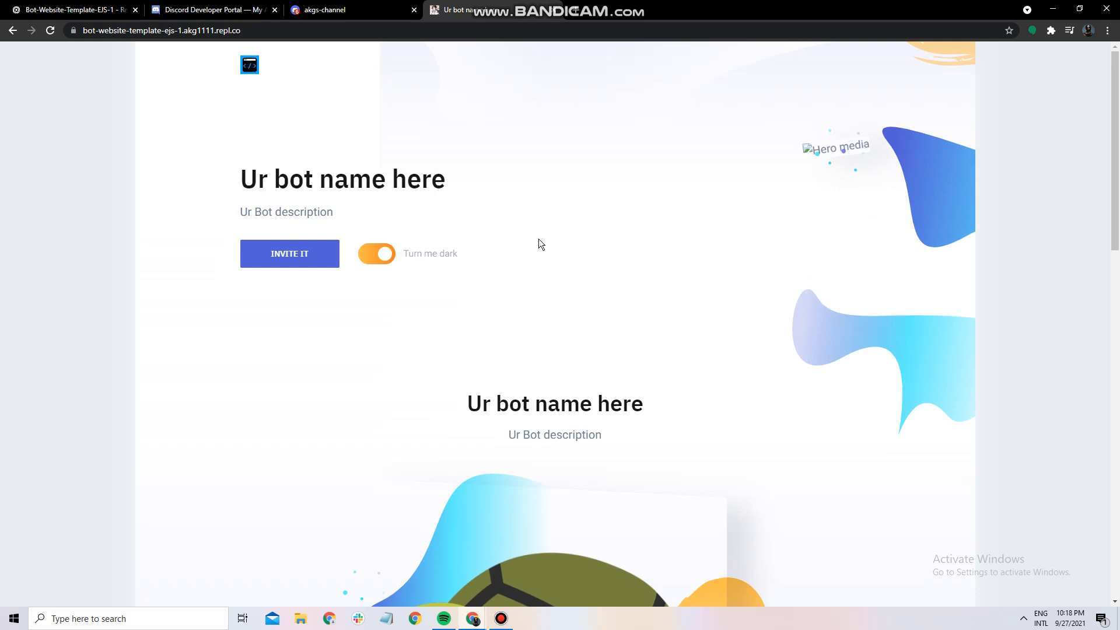
{"action": "left_click", "coordinate": [376, 254]}
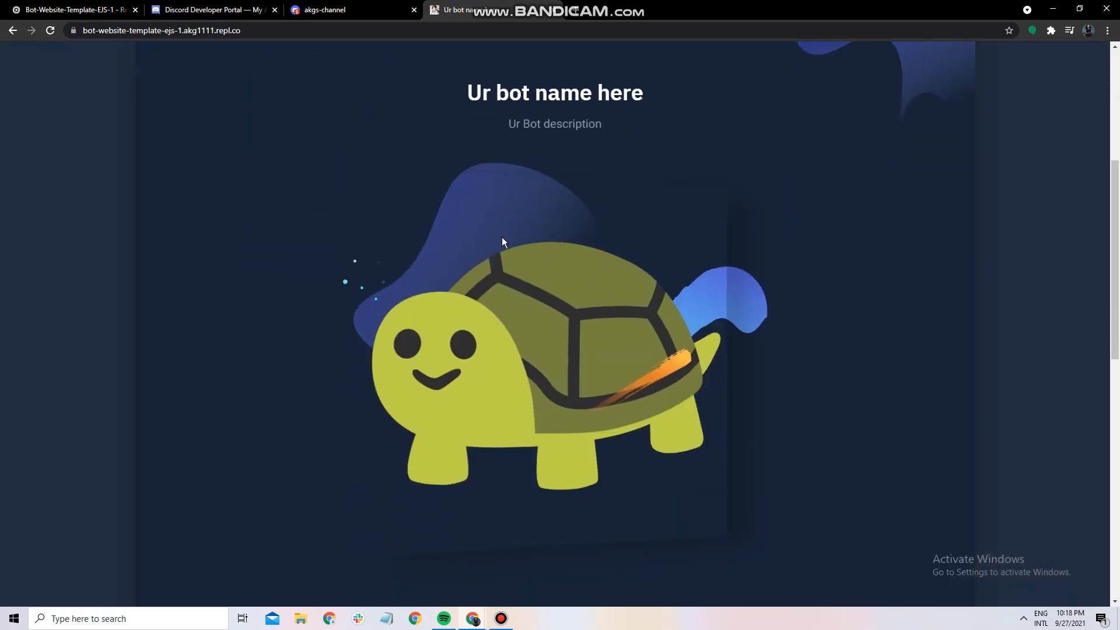
{"action": "scroll", "scroll_direction": "down", "scroll_amount": 3}
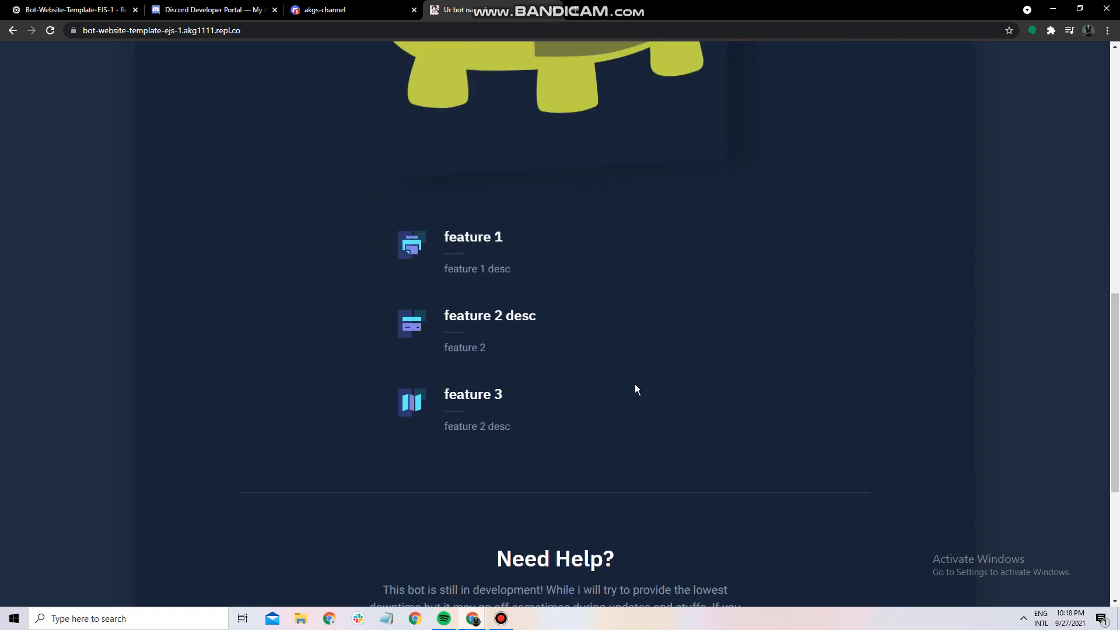
{"action": "left_click", "coordinate": [350, 9]}
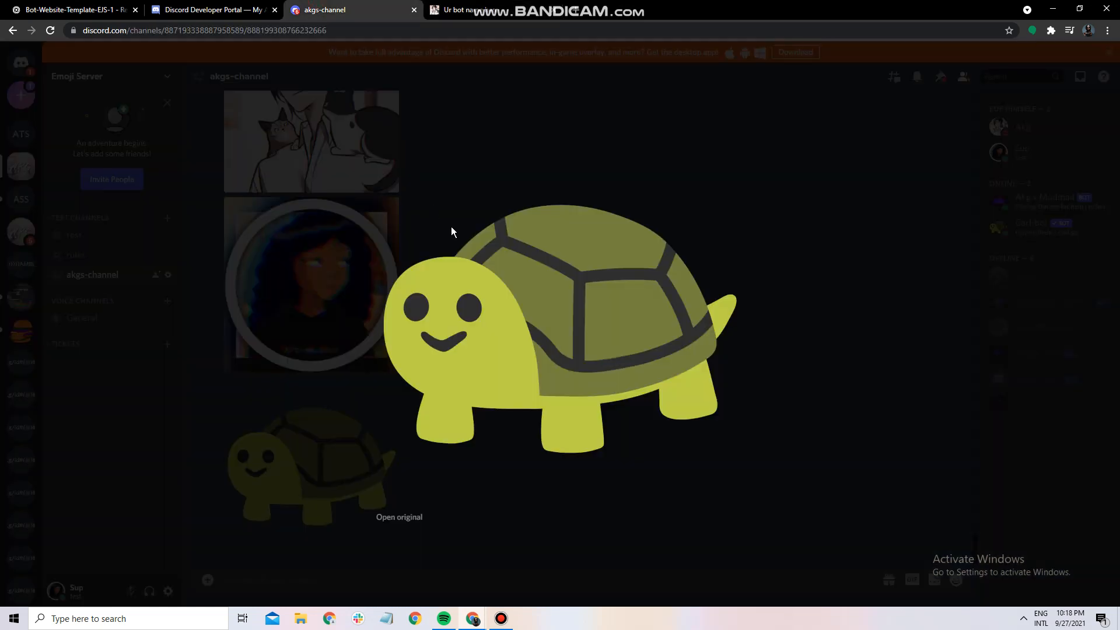
Step: Post 'code in description', 'in discord server' and 'make sure to like and sub' in akgs-channel
{"action": "type", "text": "cod"}
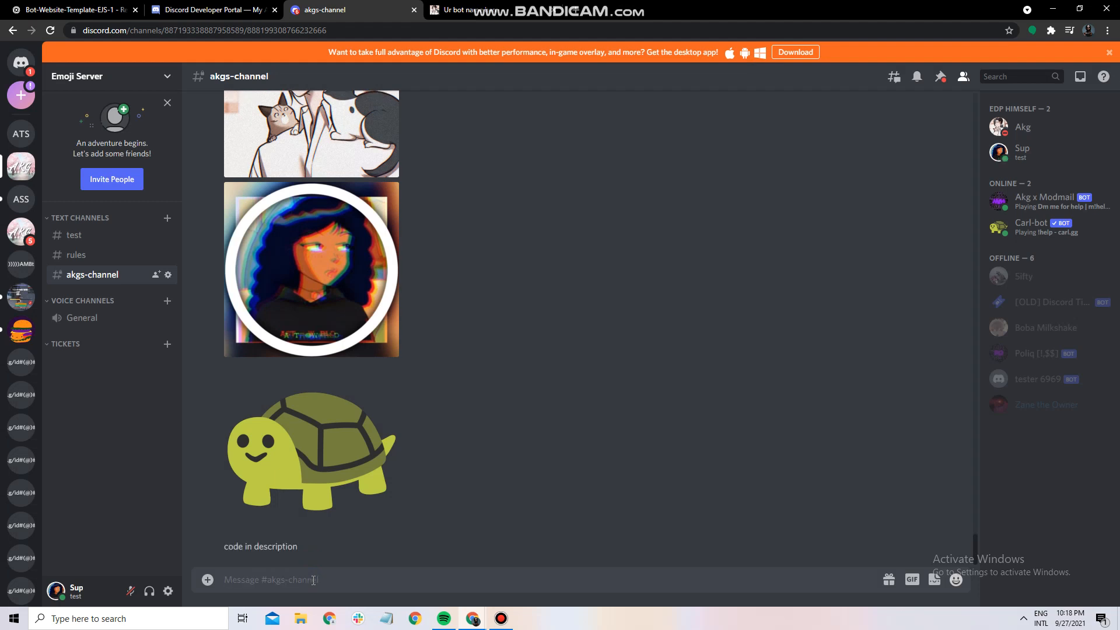
{"action": "type", "text": "in d"}
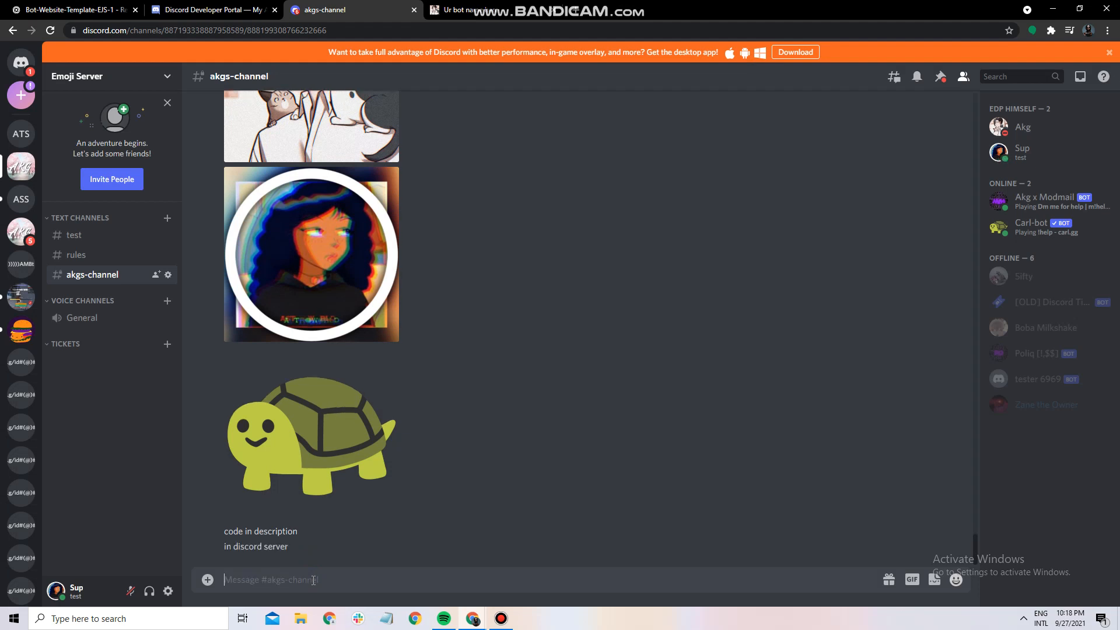
{"action": "type", "text": "make sure to"}
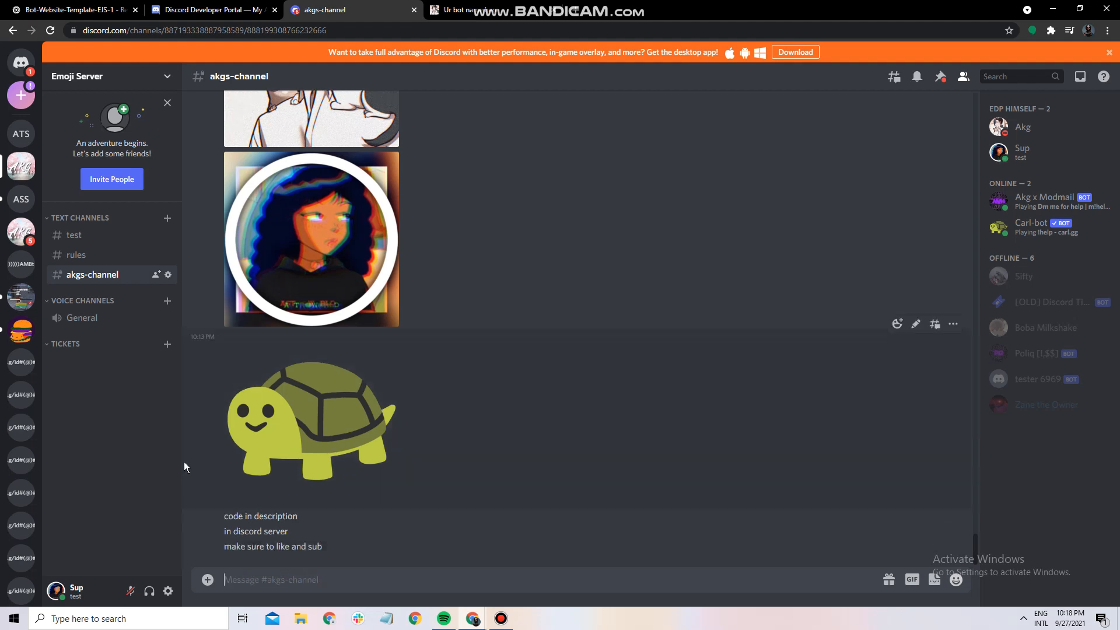
{"action": "mouse_move", "coordinate": [404, 557]}
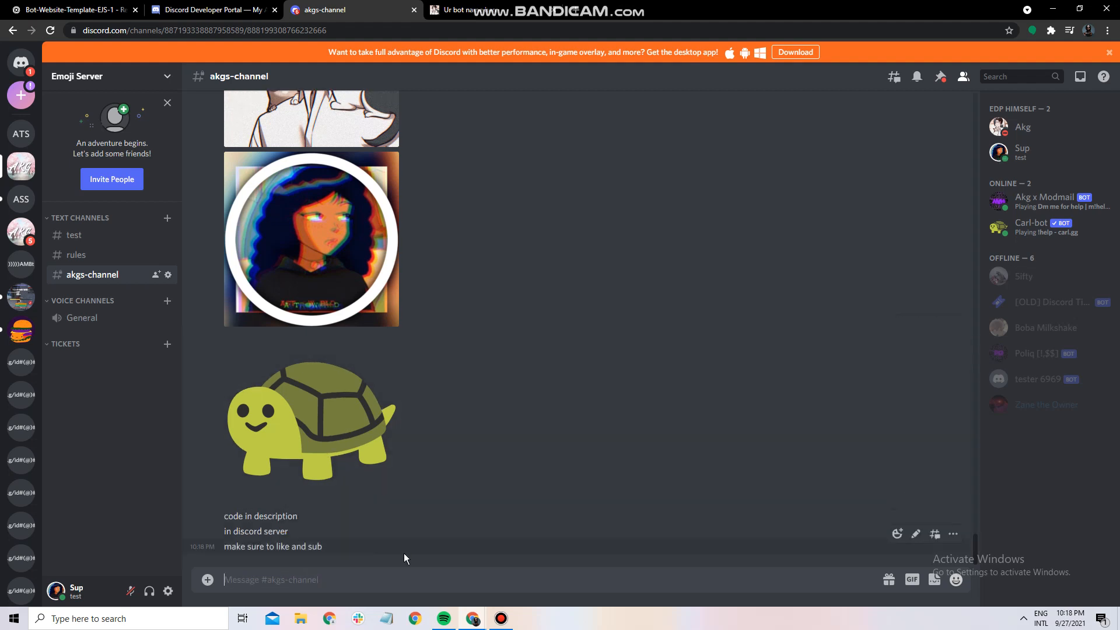